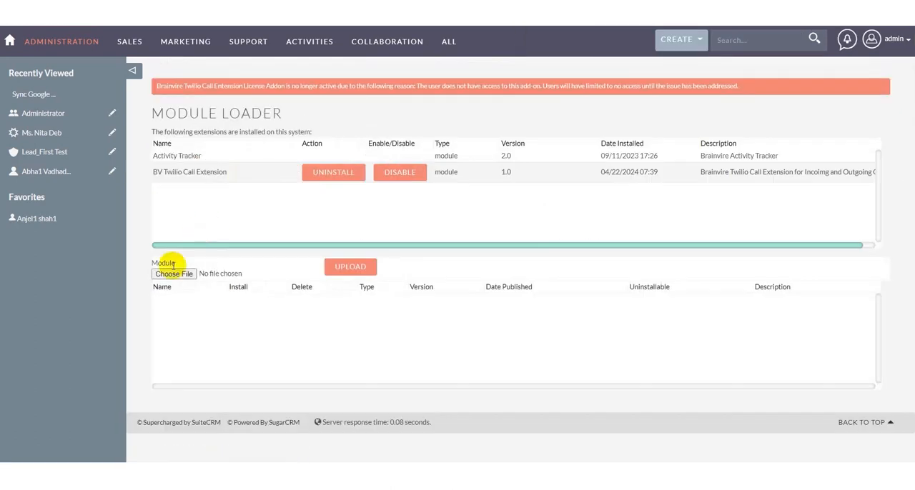
- Upload the GT_monthly.zip package in Module Loader, accept its license, and commit the install
click(174, 274)
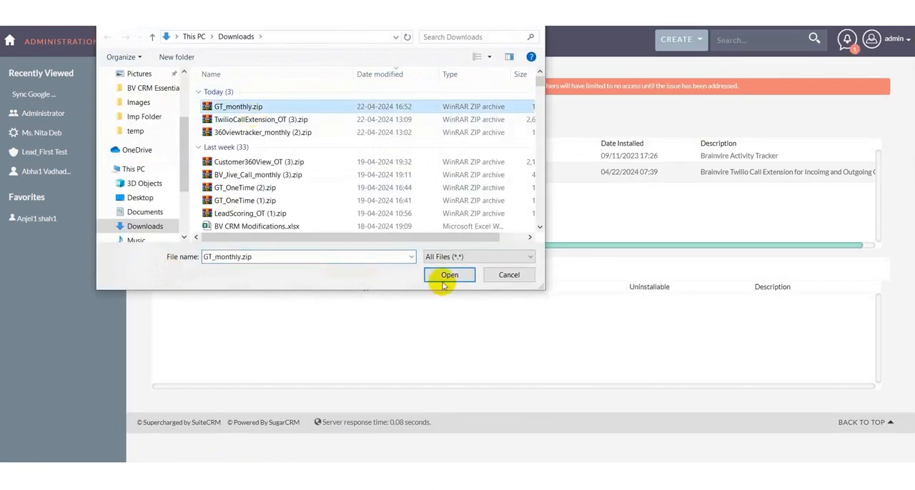
click(448, 274)
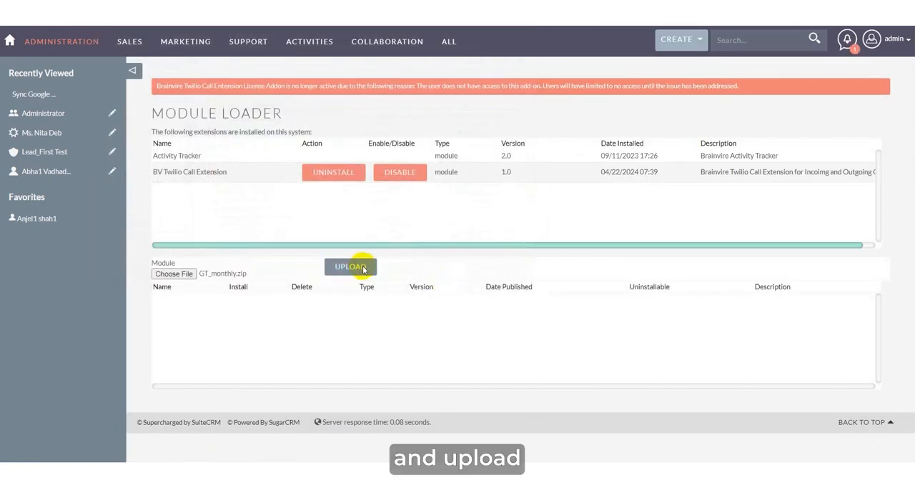
click(350, 267)
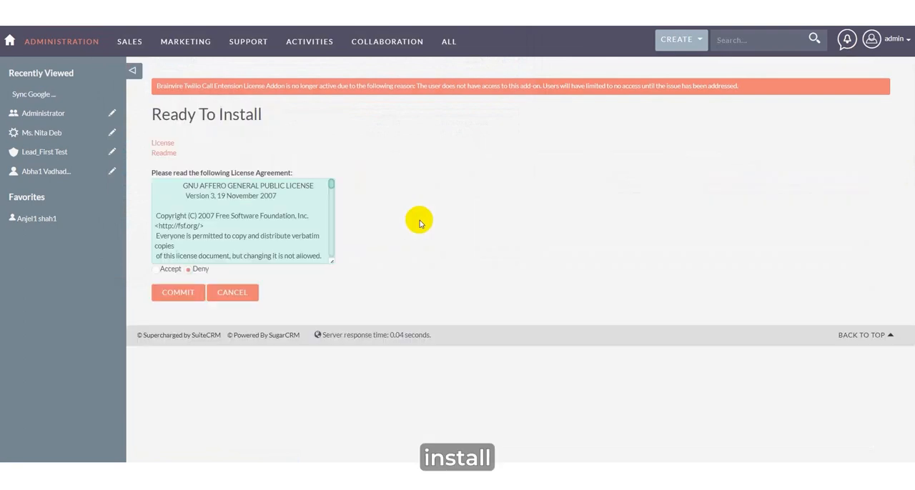
click(155, 268)
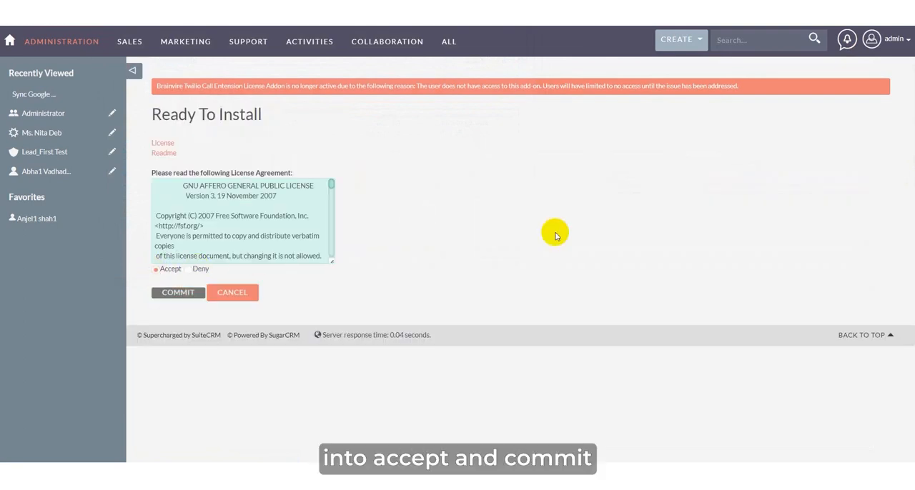
click(178, 293)
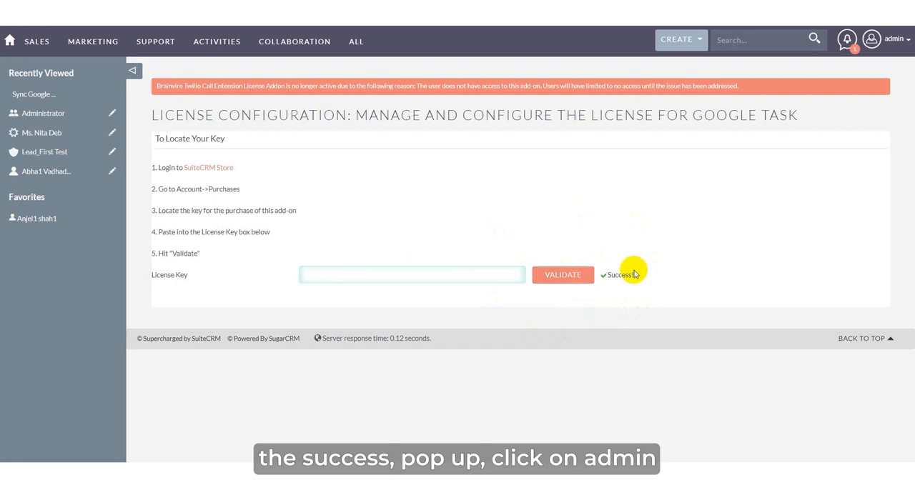
mouse_move(525, 207)
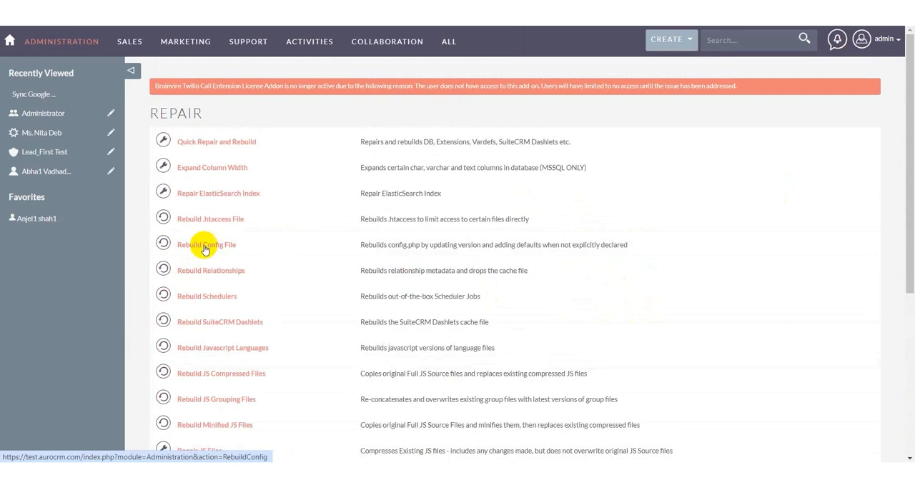
- Run Quick Repair and Rebuild, then return to the Administration page
click(217, 142)
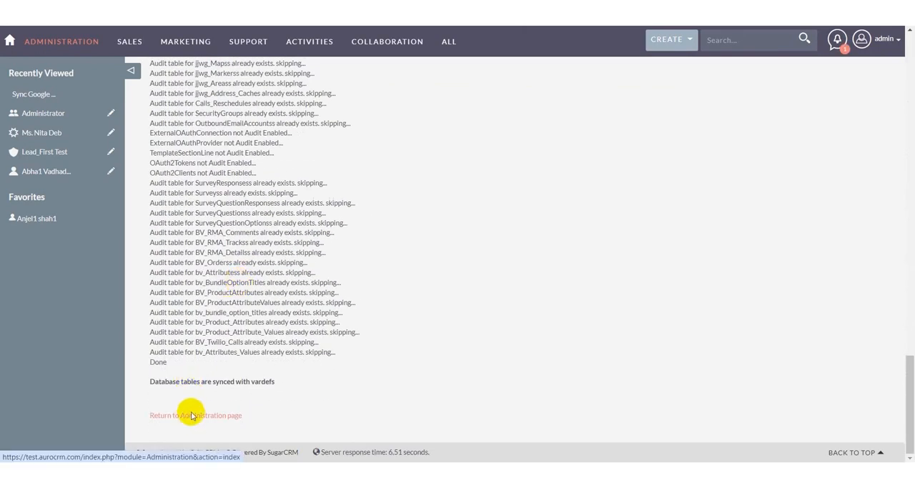
click(195, 415)
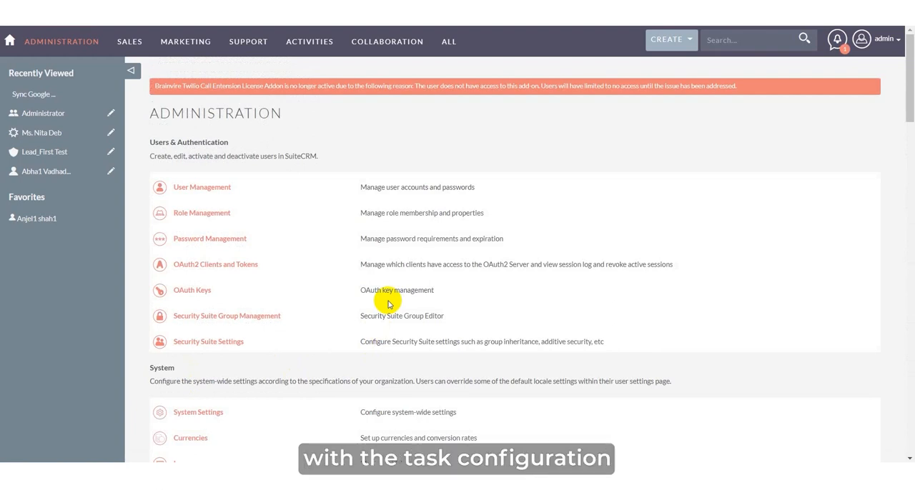
text(repai)
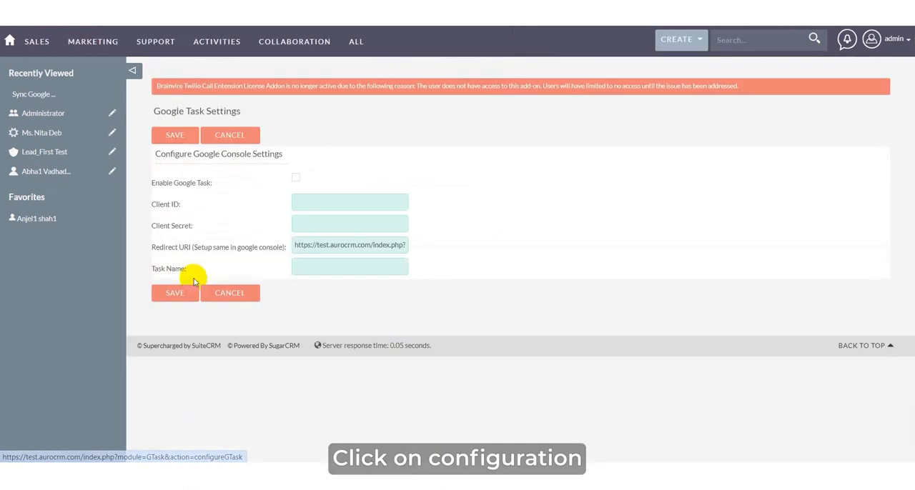
- Tick Enable Google Task on the Google Task configuration page
click(295, 178)
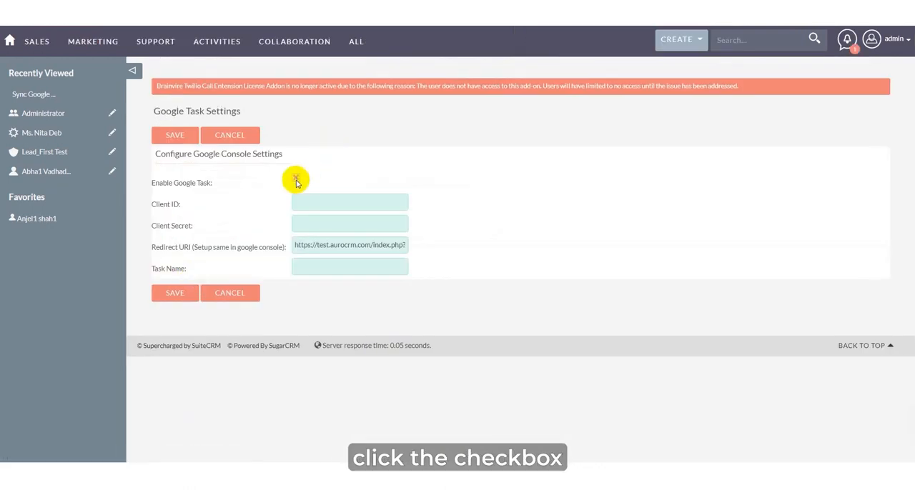
click(295, 177)
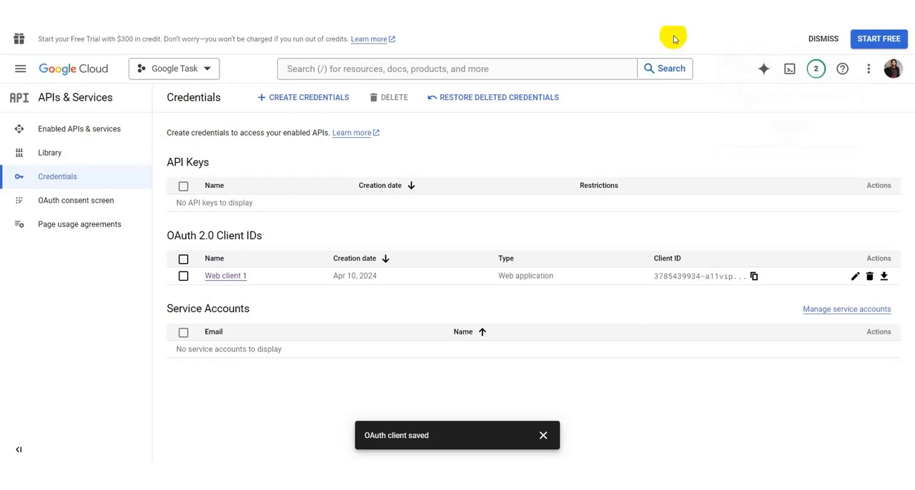
- Compare Web client 1's authorized redirect URI with SuiteCRM's generateGoogleTask redirect address
click(225, 276)
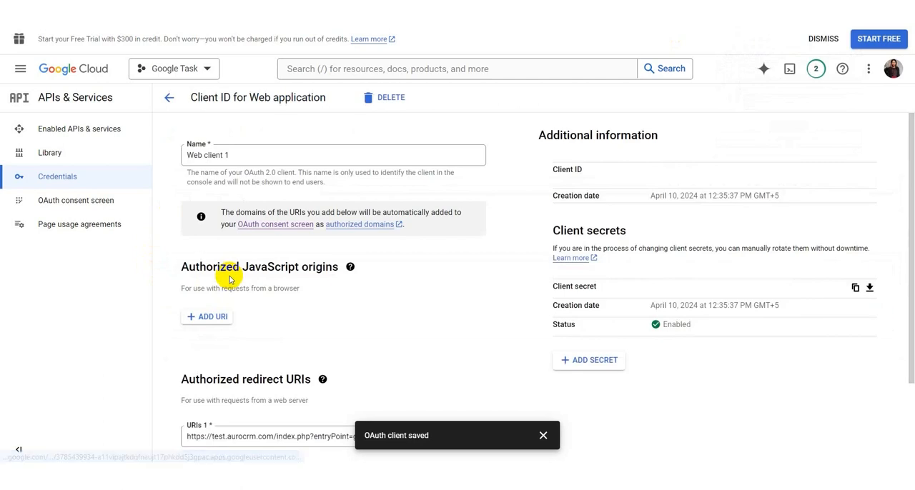
scroll(down, 3)
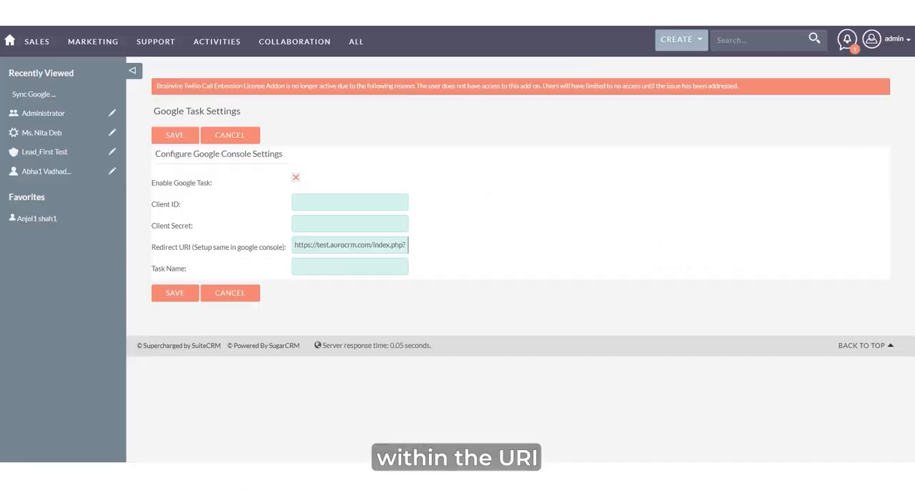
click(349, 245)
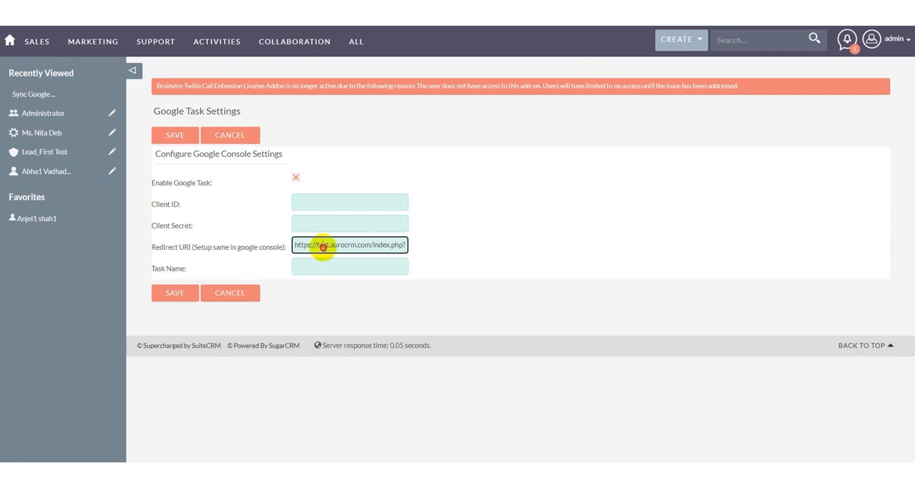
mouse_move(460, 170)
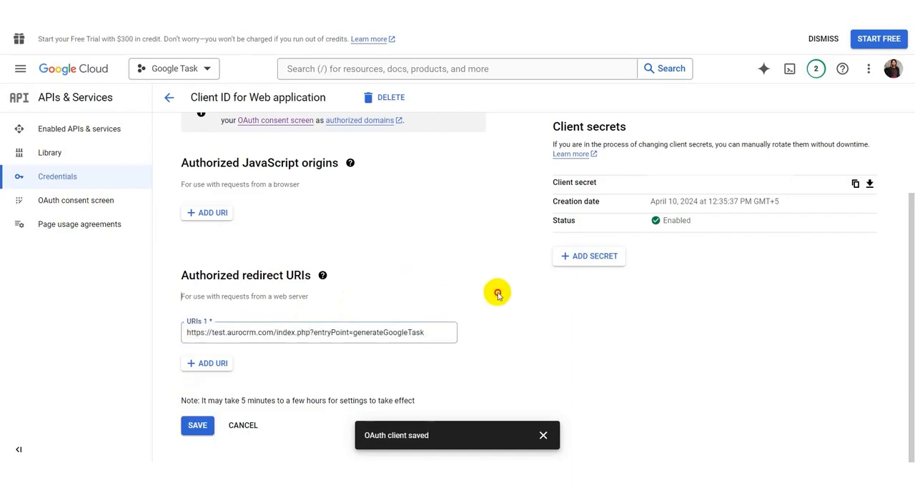
scroll(up, 3)
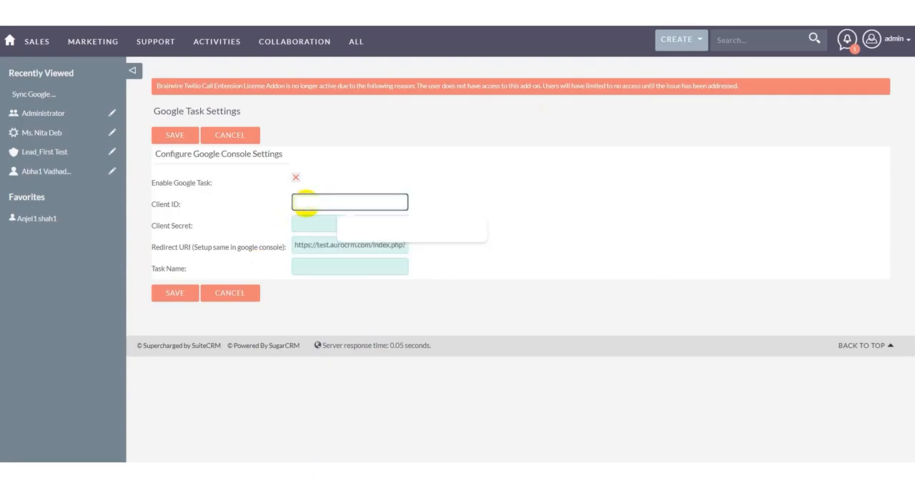
- Fill in client ID, client secret and task name 'Testing New Instance', then save
click(349, 224)
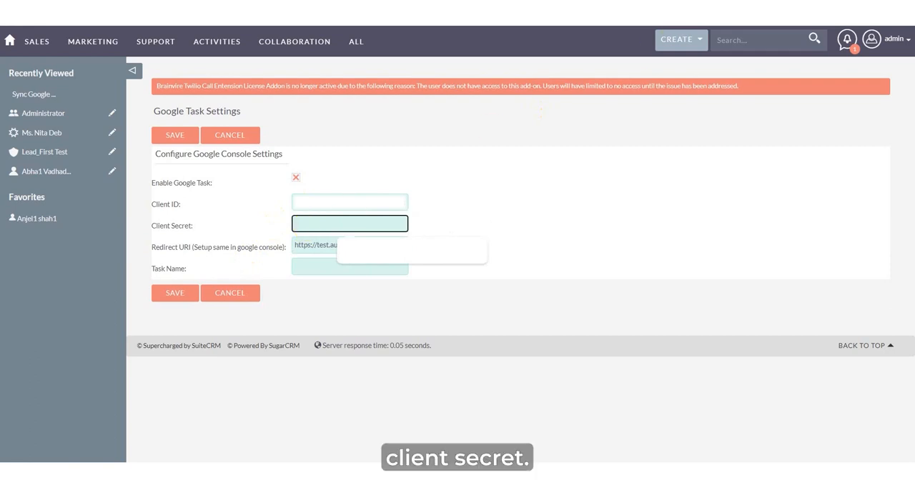
click(855, 288)
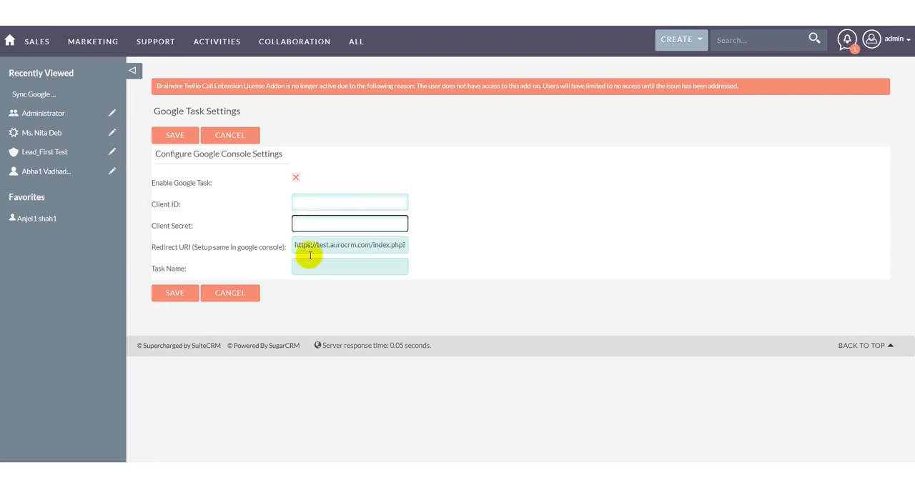
click(350, 267)
text(Testing New Instance)
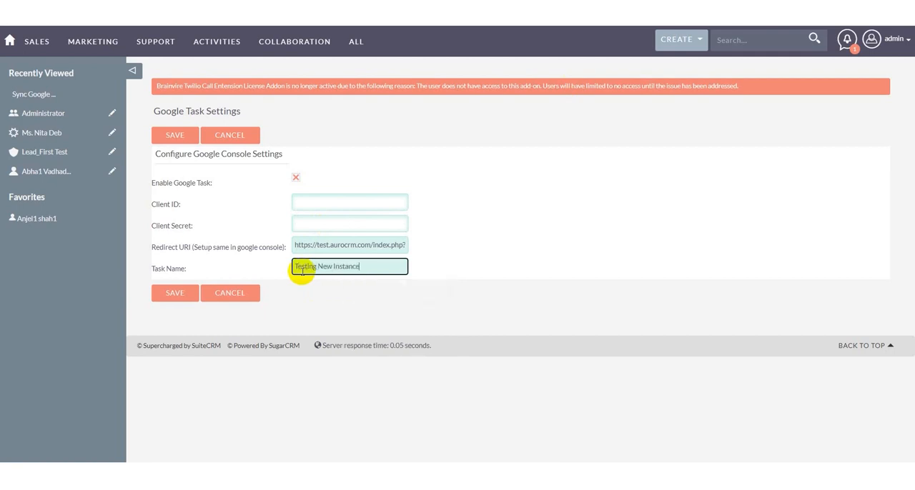
mouse_move(288, 316)
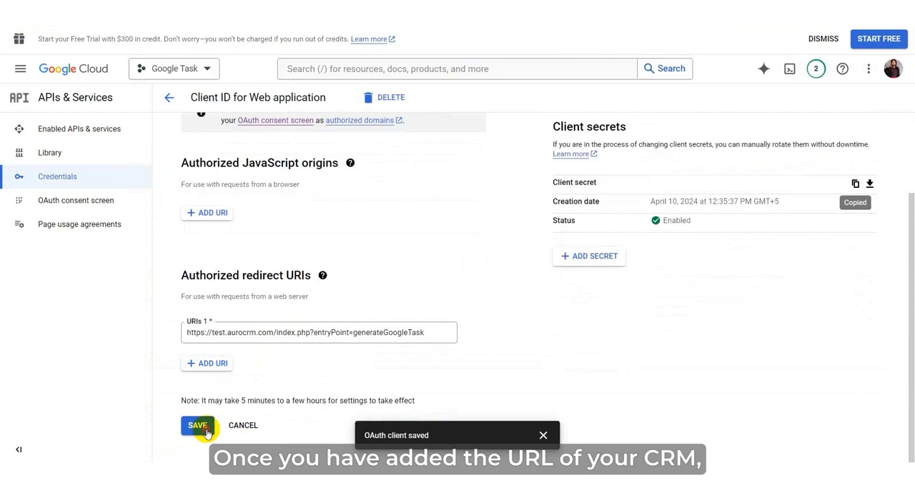
click(198, 425)
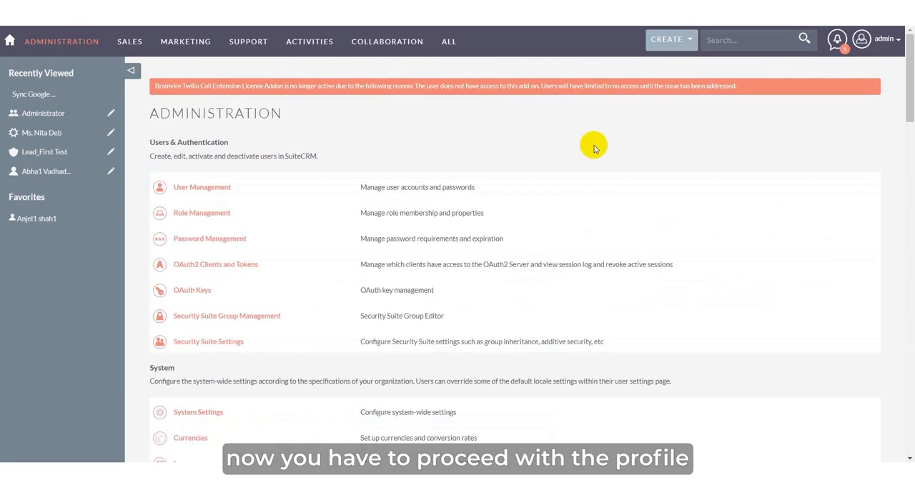
mouse_move(577, 287)
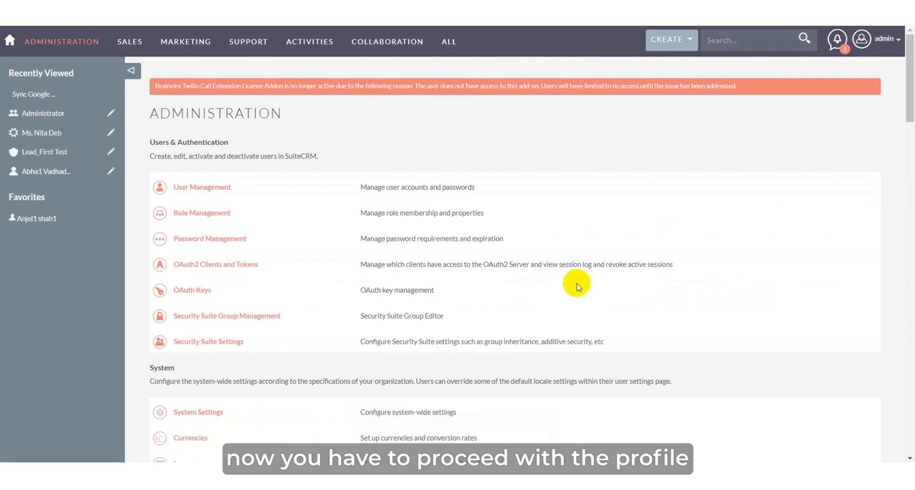
- Choose Profile from the admin account menu at top right
click(884, 38)
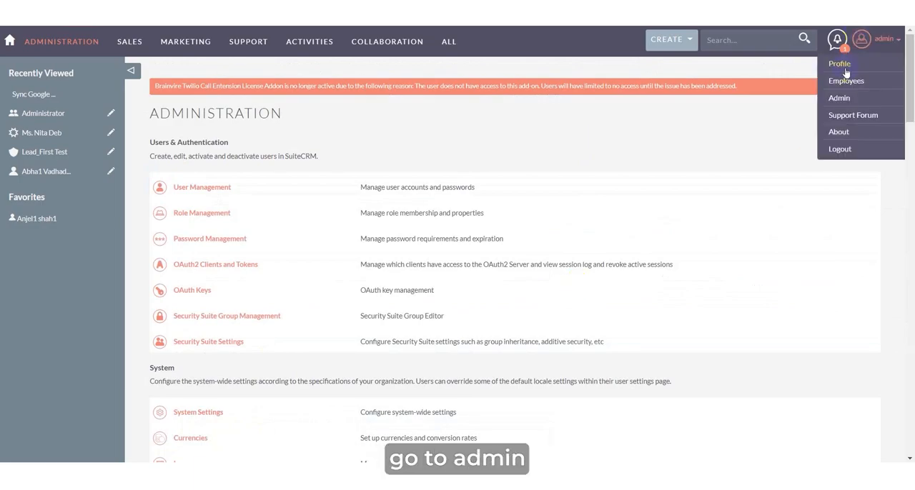
click(838, 64)
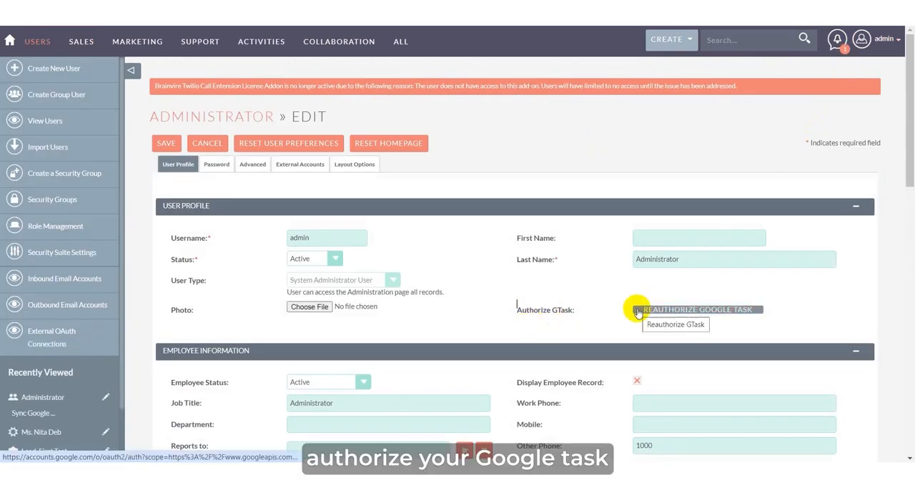
- Reauthorize Google Task and continue the Google sign-in to aurocrm.com
click(697, 310)
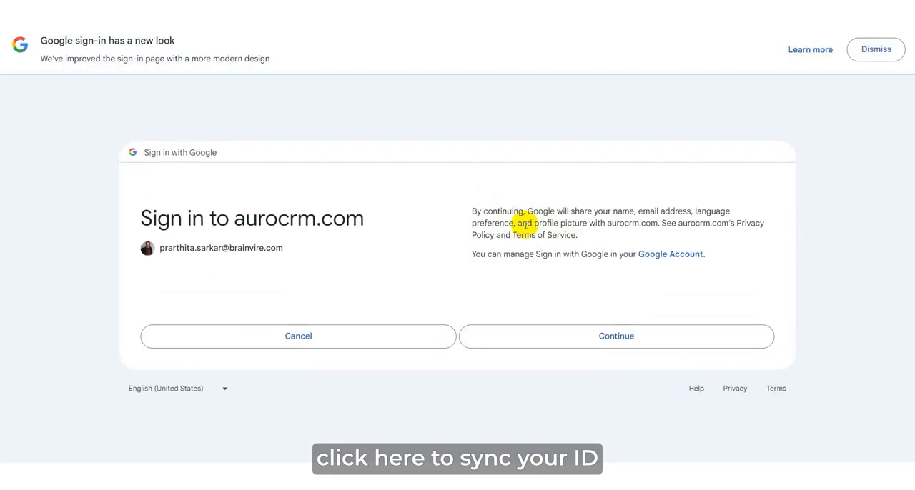
click(616, 335)
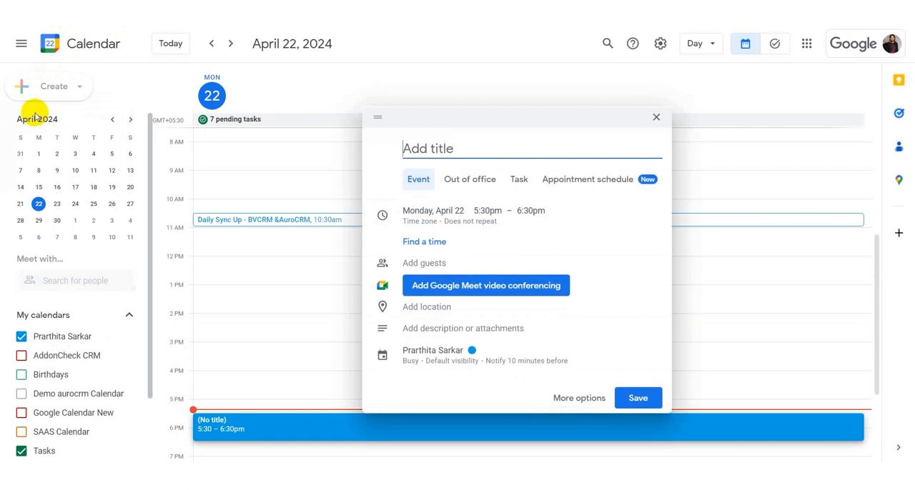
mouse_move(439, 205)
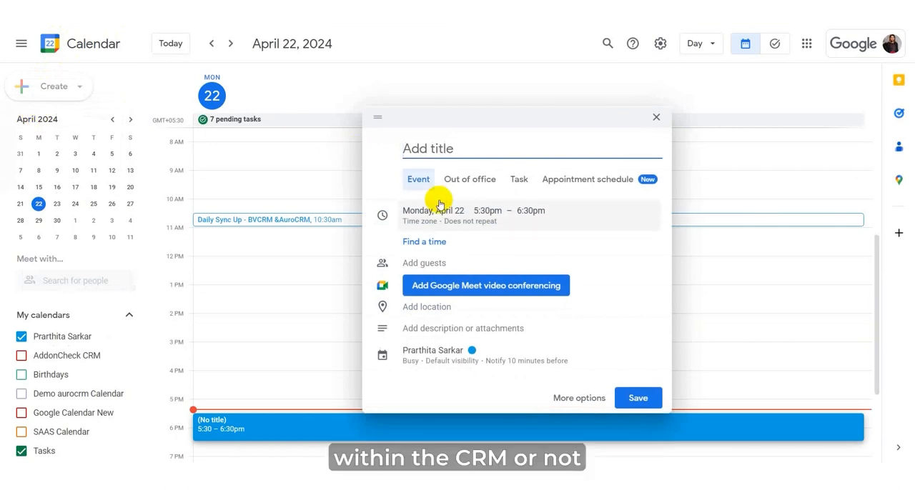
- Create task 'Hello Hello' in Testing New Instance, described 'Testing New Task in New Instance.'
click(518, 179)
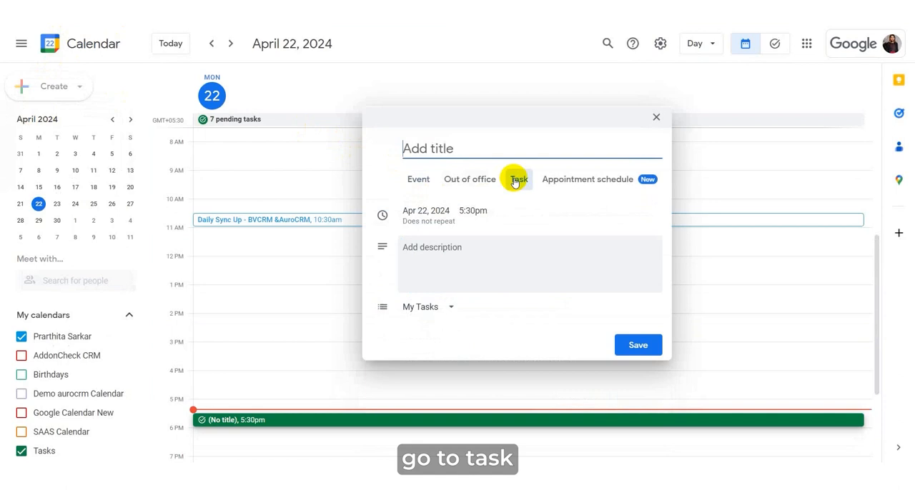
click(427, 307)
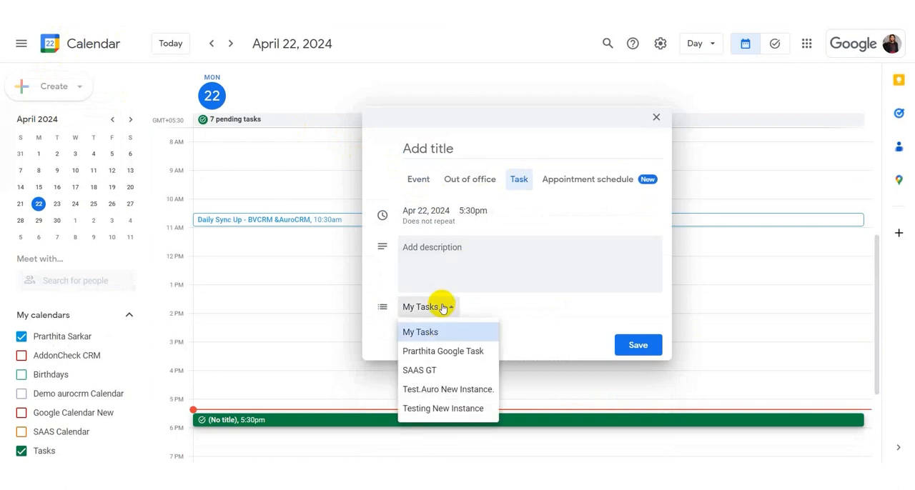
mouse_move(439, 414)
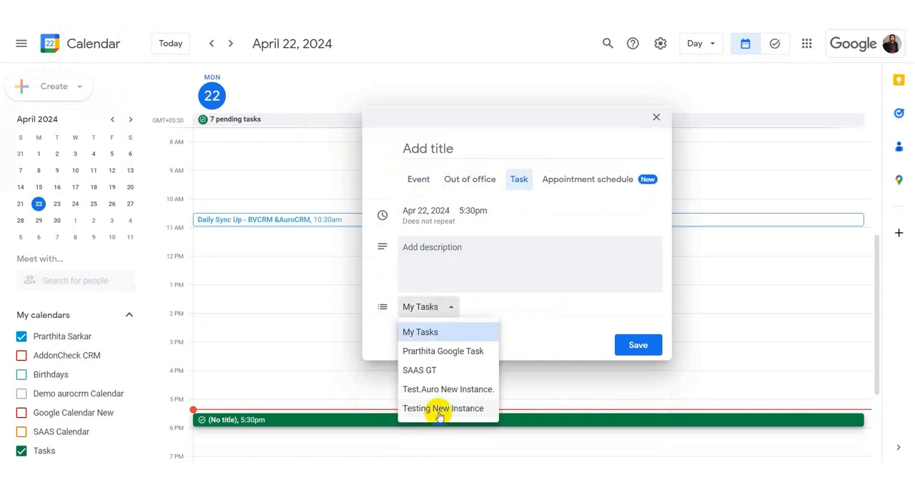
click(443, 409)
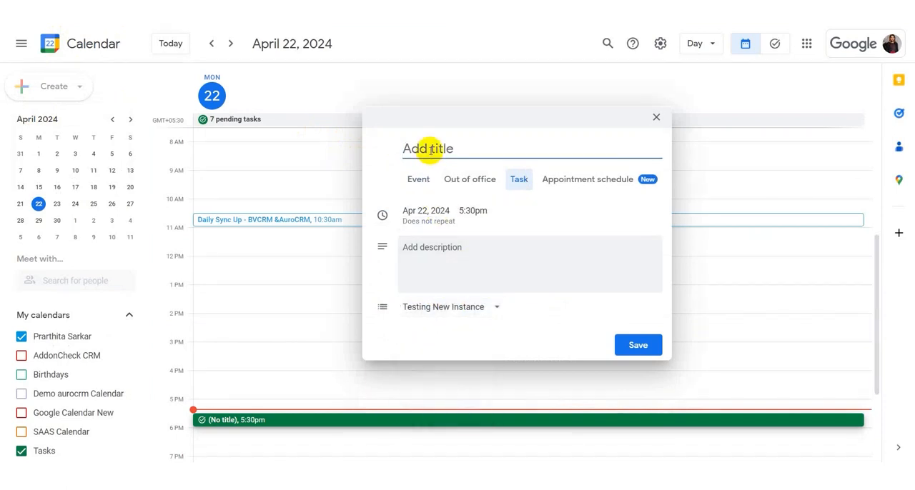
text(Hello Hello)
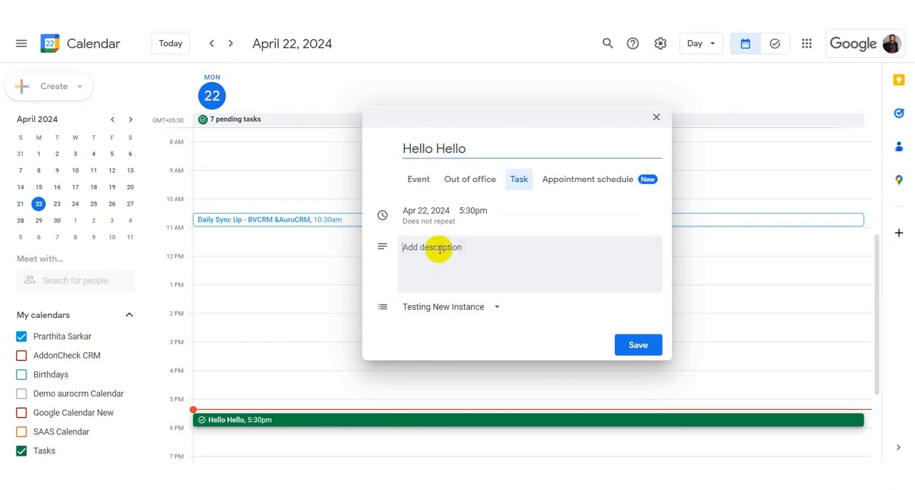
text(Testing New Task in Ne)
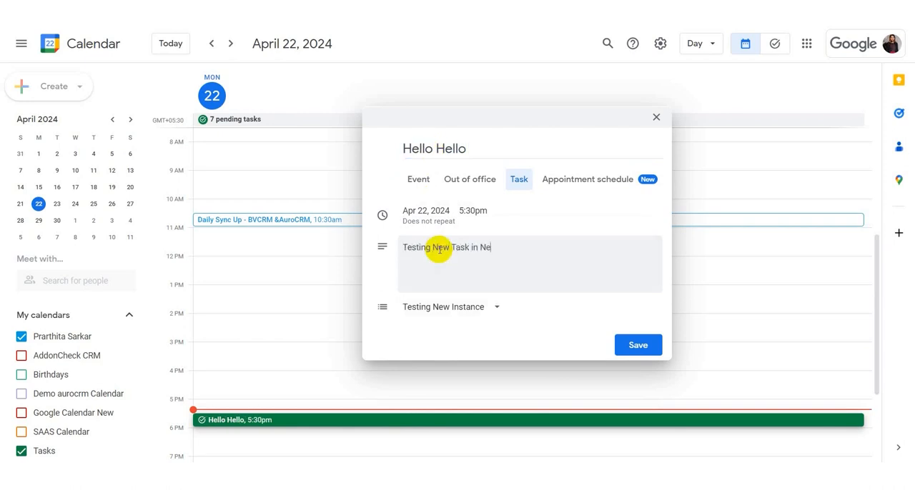
text(w Instance.)
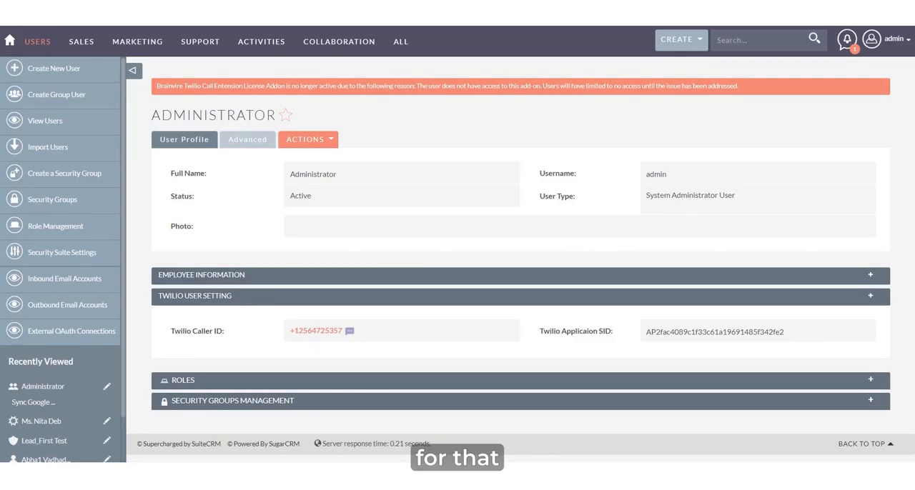
- Find Schedulers from Admin and inspect the Sync Google Task Events scheduler
click(892, 39)
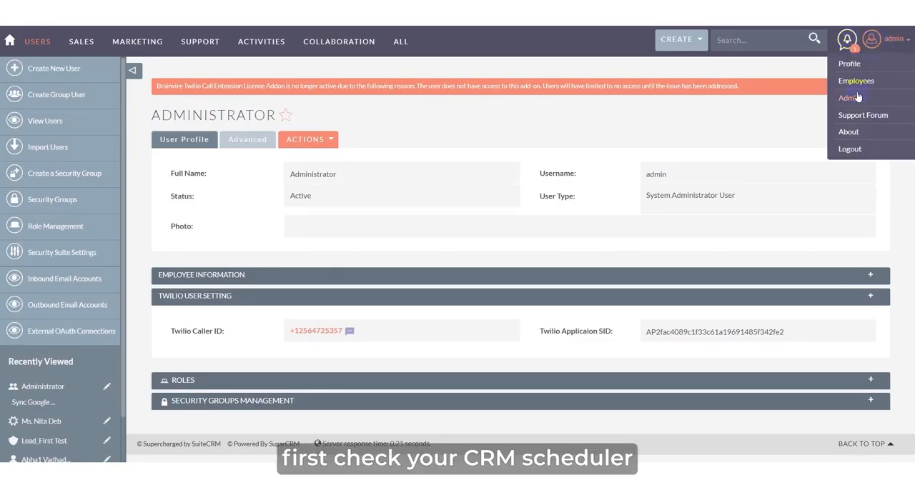
click(850, 98)
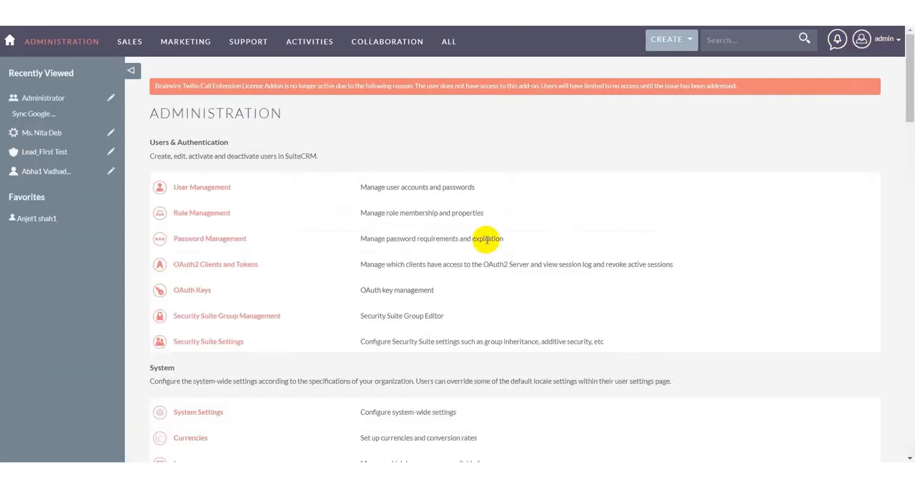
text(schedul)
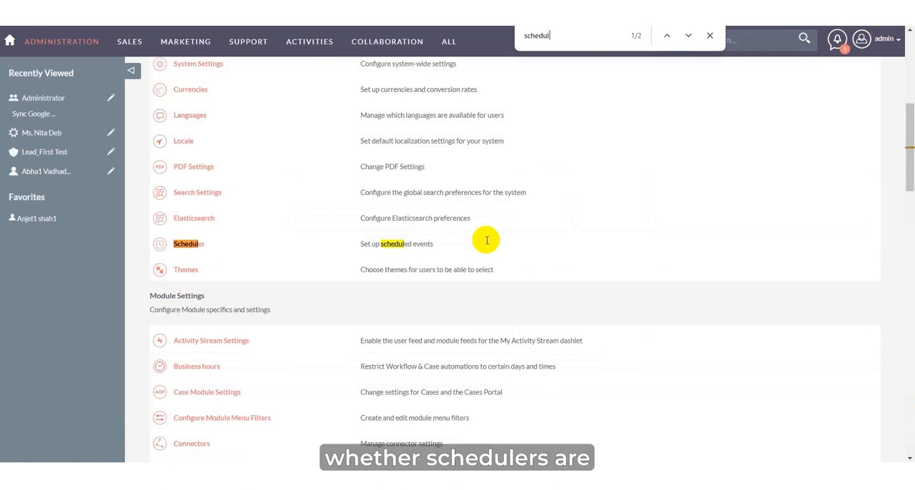
mouse_move(204, 250)
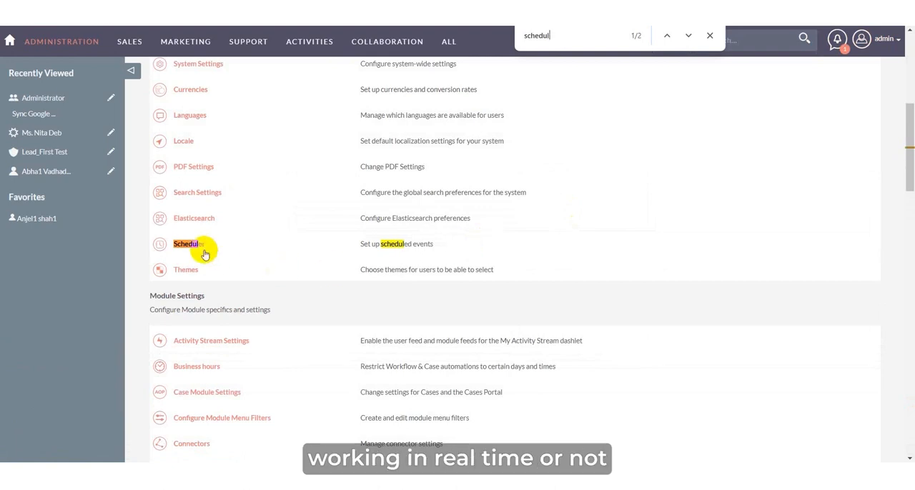
click(186, 244)
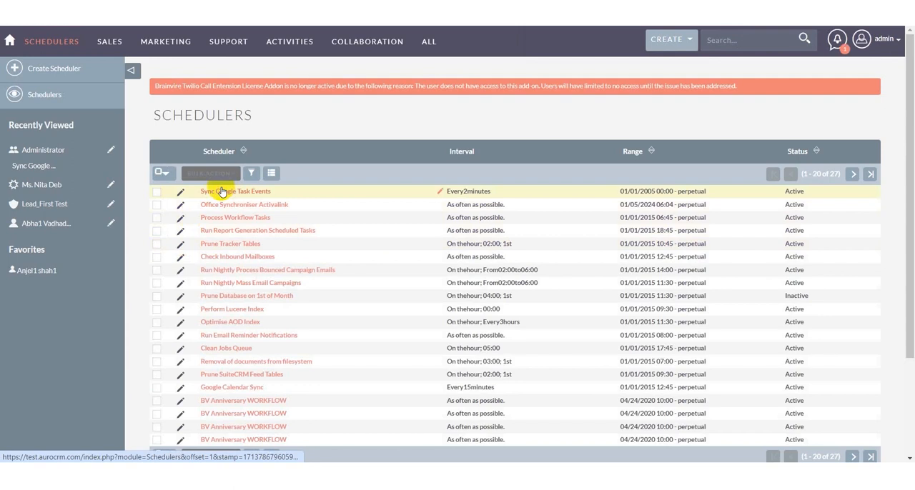
click(234, 191)
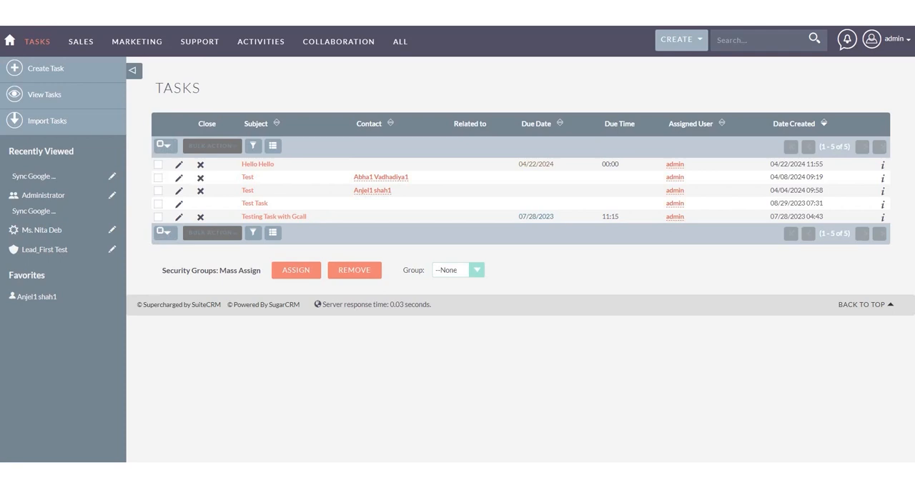
mouse_move(280, 178)
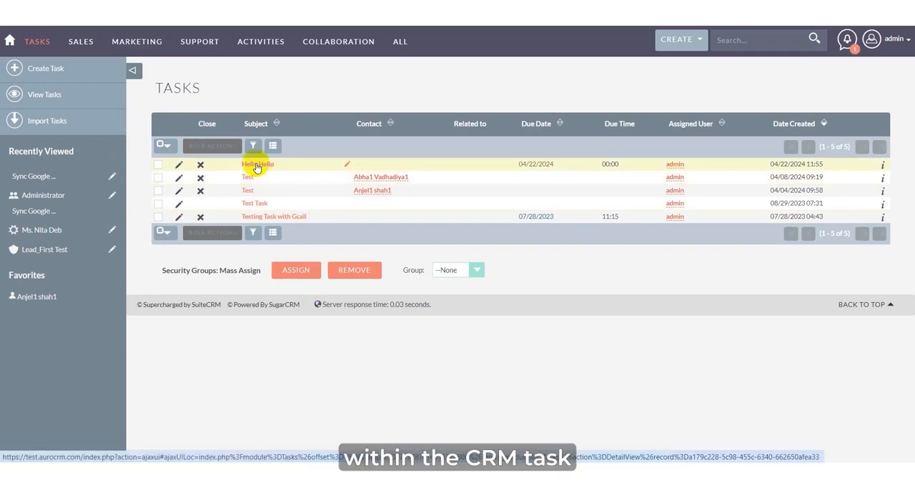
- Open the Hello Hello task record, then the ALL modules menu
click(256, 164)
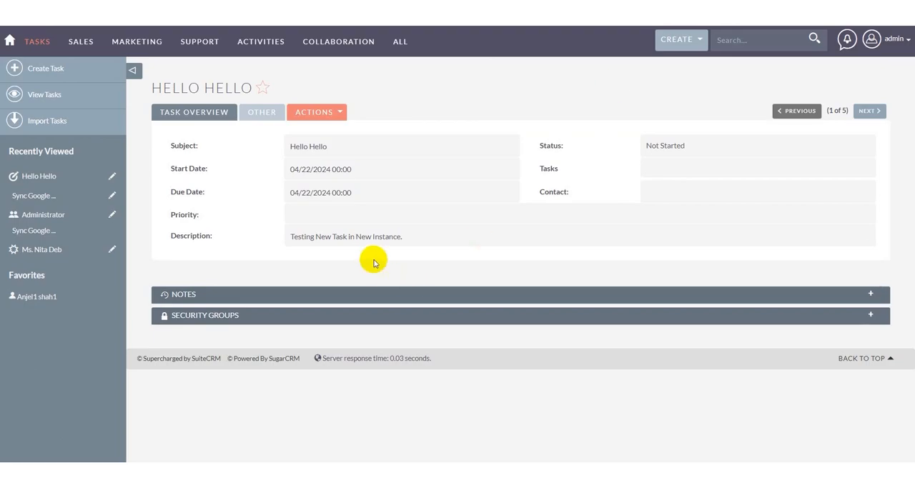
mouse_move(353, 172)
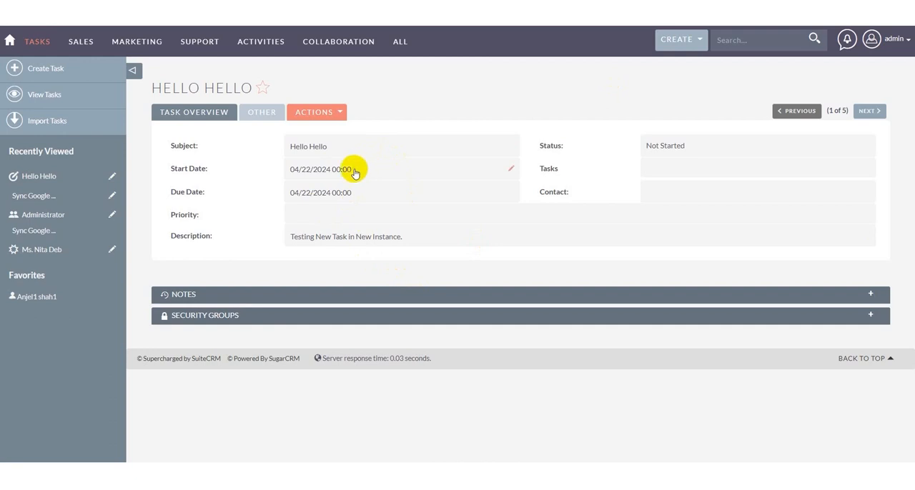
click(399, 40)
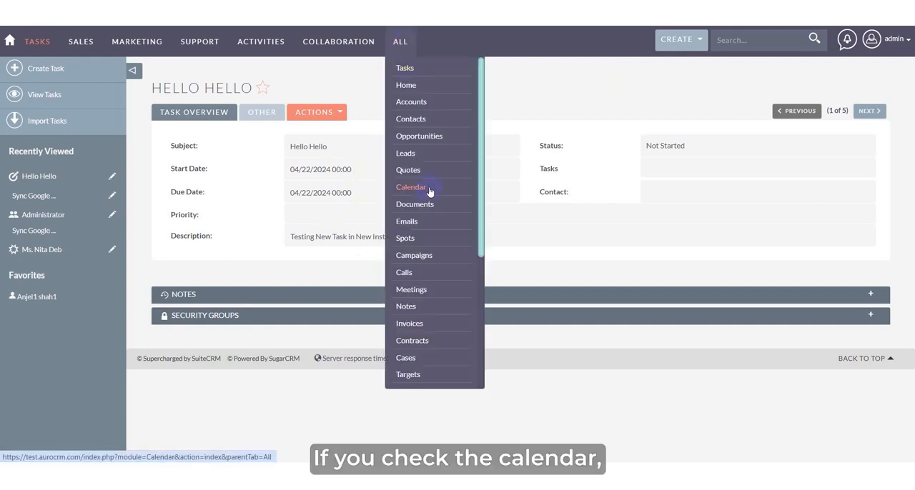
- Review the April 22 CRM calendar, then create and save a high-priority 'Hello Back' task for 04/22/2024 11:00
click(410, 187)
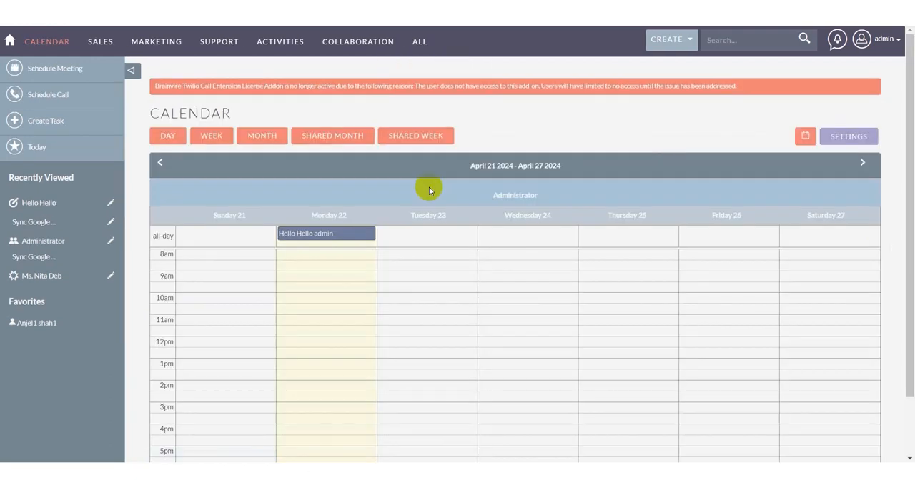
mouse_move(407, 267)
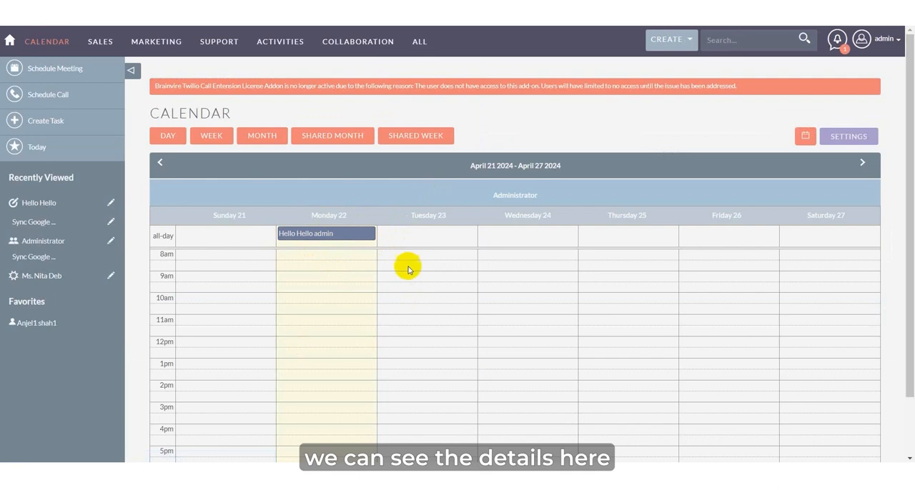
mouse_move(338, 216)
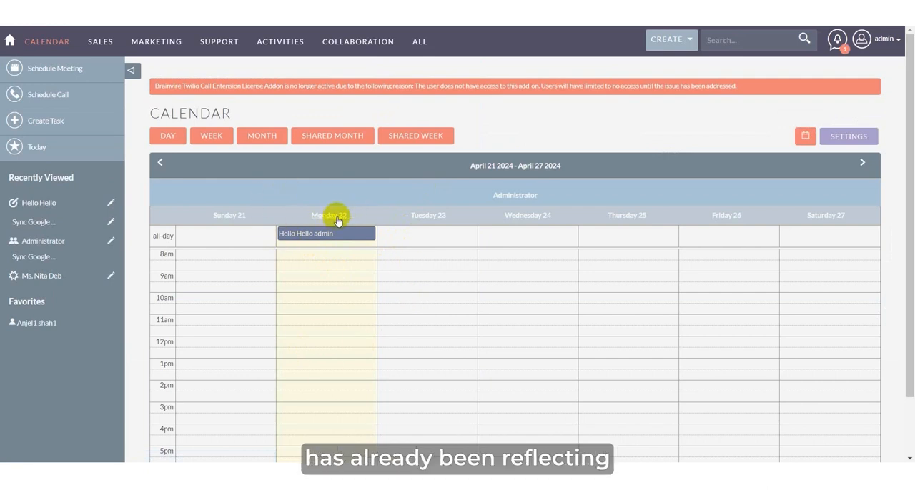
mouse_move(332, 195)
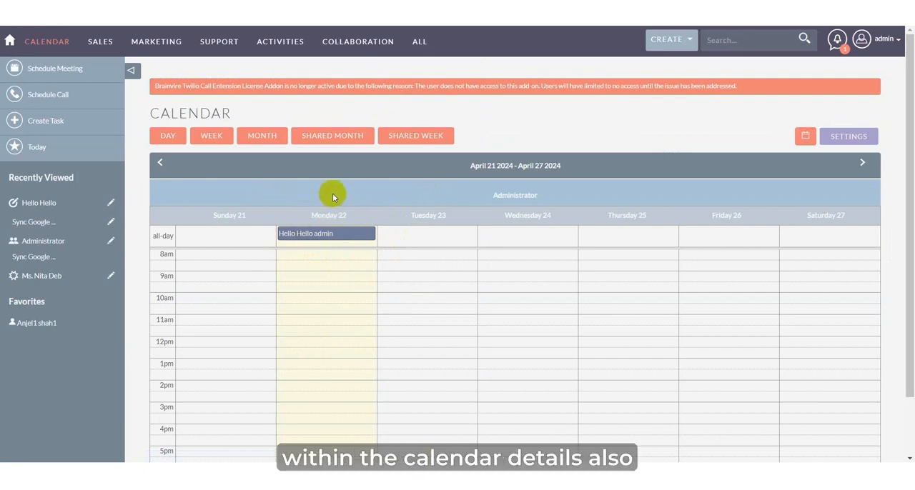
mouse_move(367, 229)
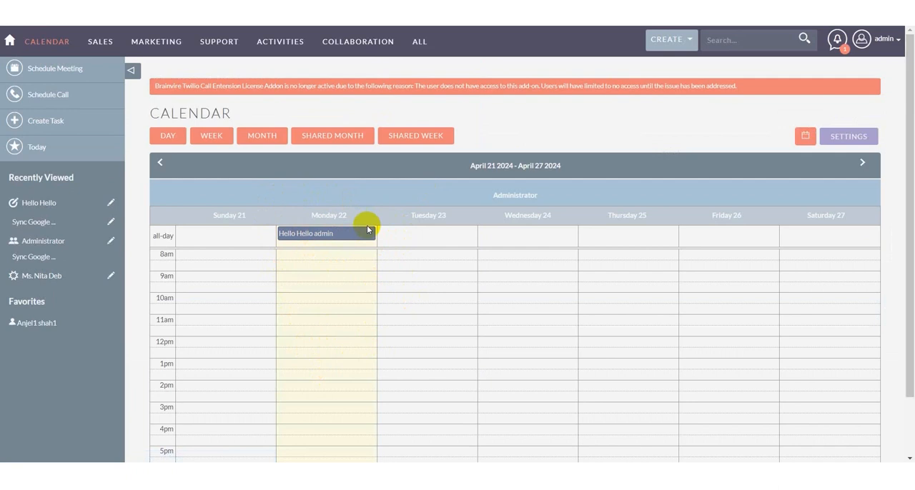
mouse_move(394, 198)
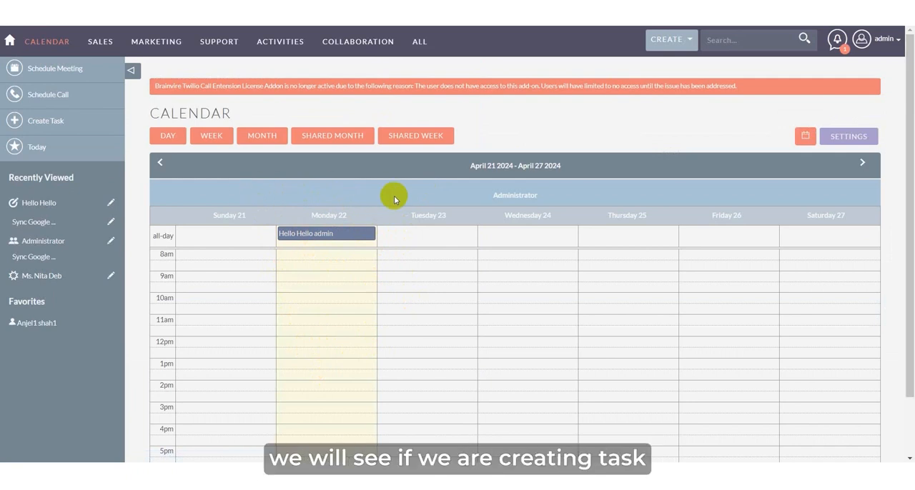
mouse_move(395, 186)
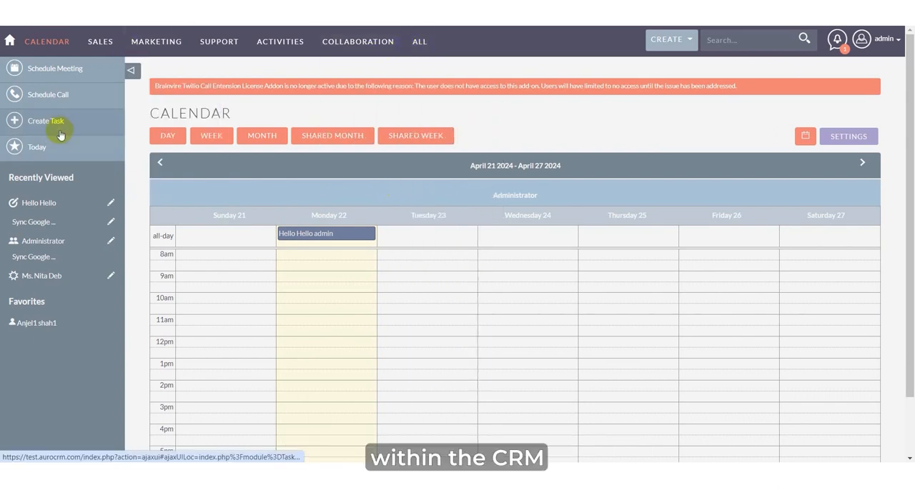
click(46, 121)
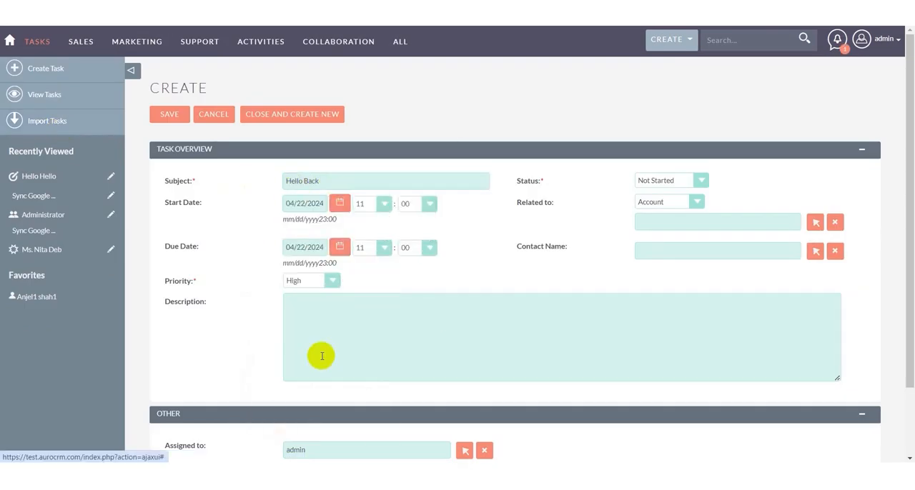
click(169, 115)
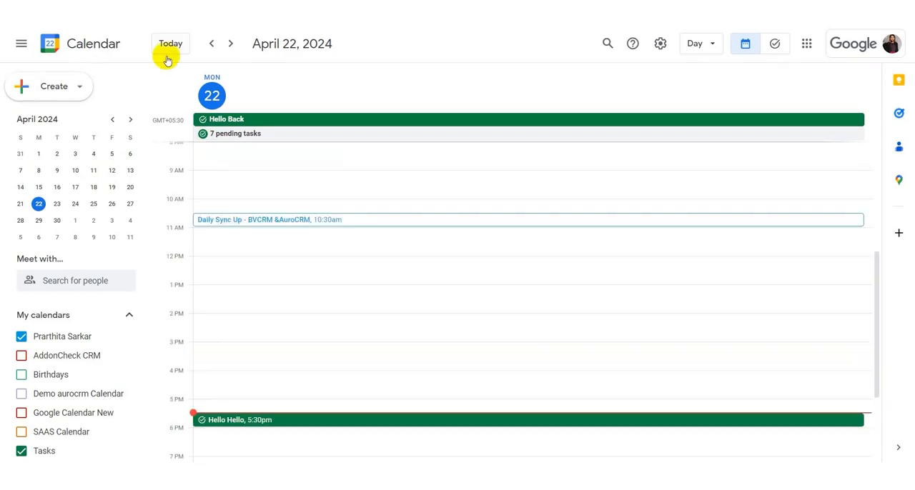
click(227, 119)
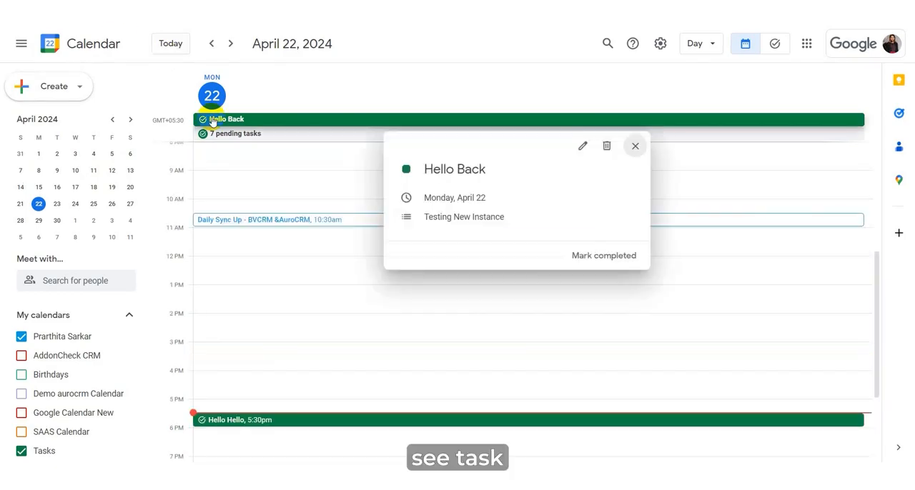
mouse_move(634, 145)
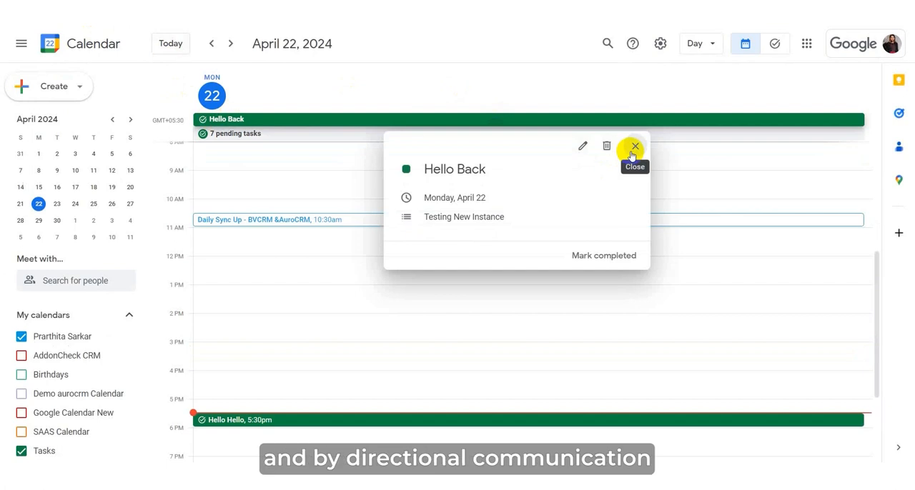
click(634, 147)
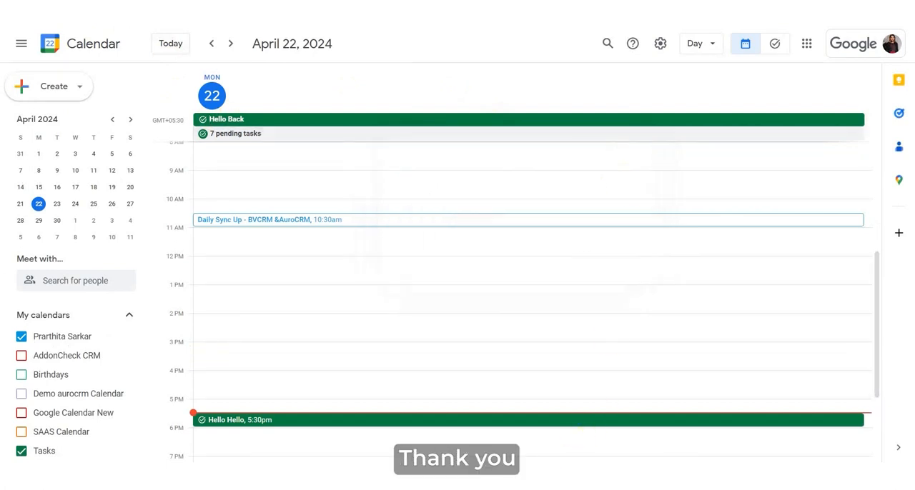